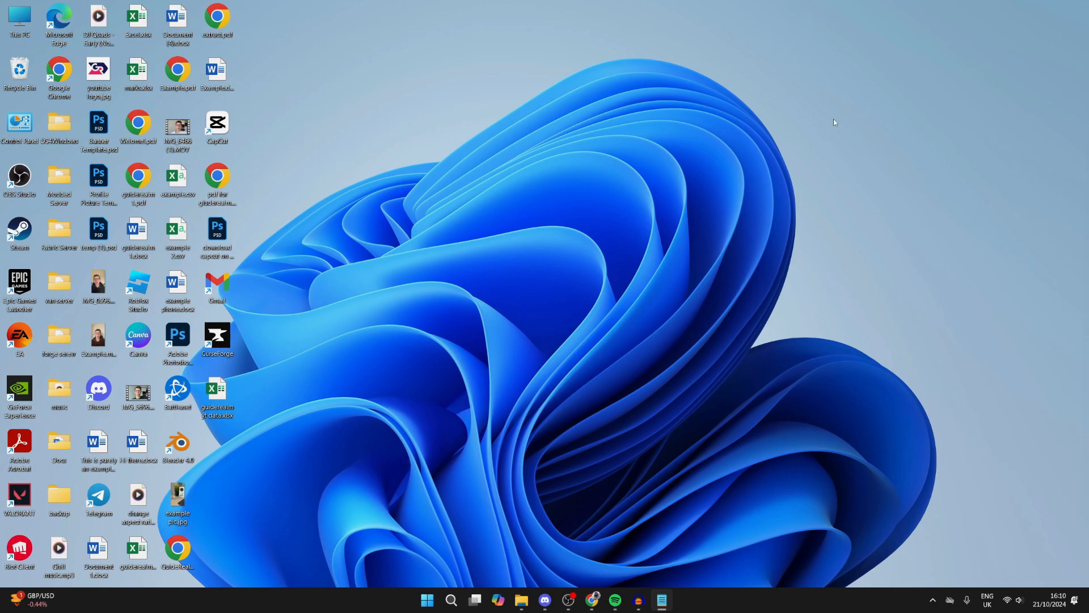
mouse_move(404, 603)
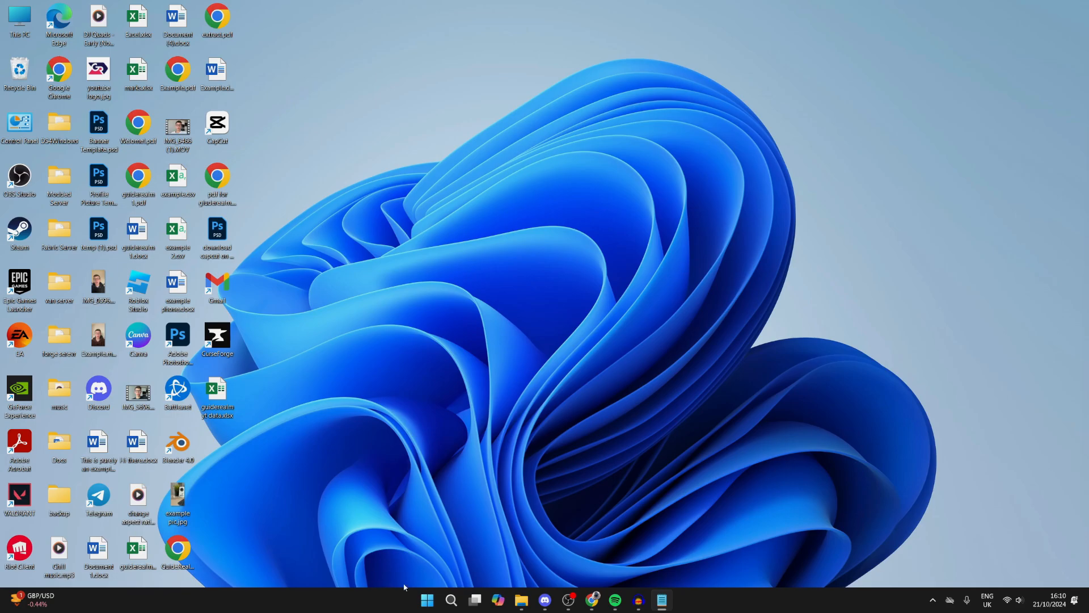
Launch Settings from Start and go to the Bluetooth & devices page
left_click(427, 599)
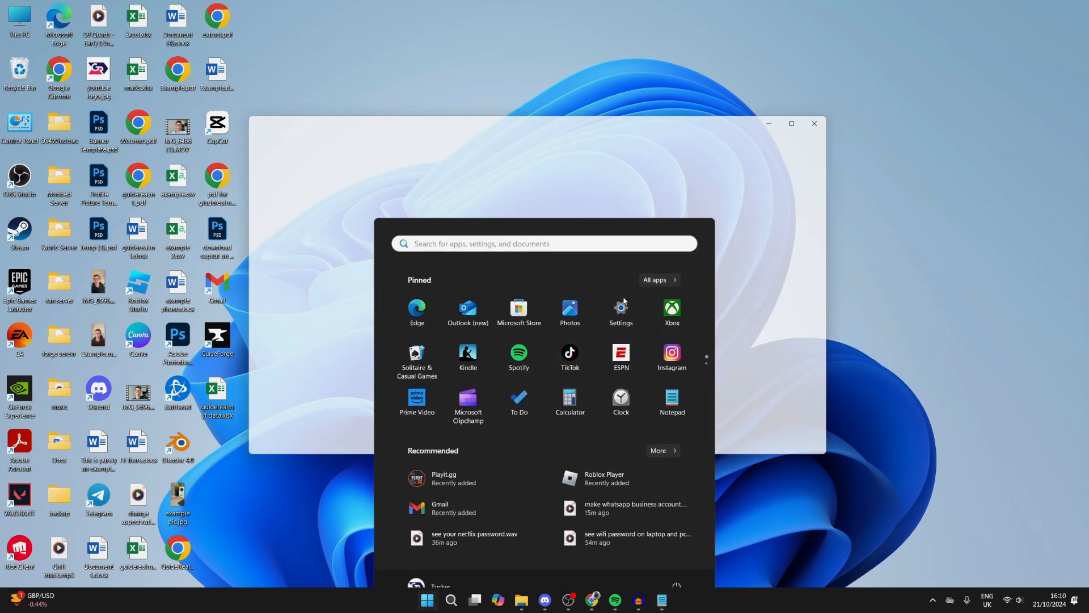
left_click(621, 308)
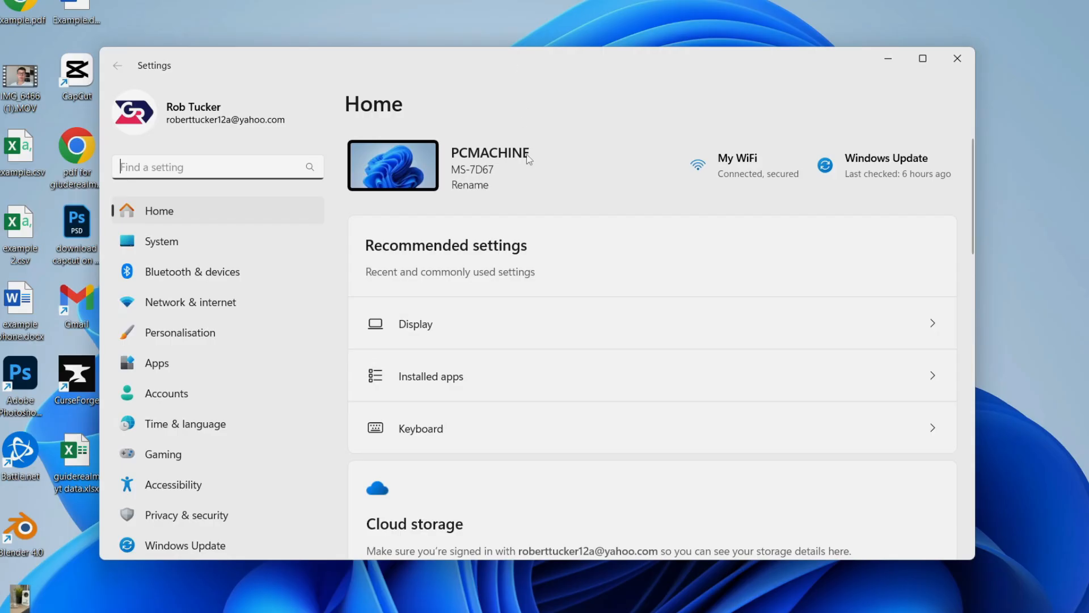
left_click(192, 271)
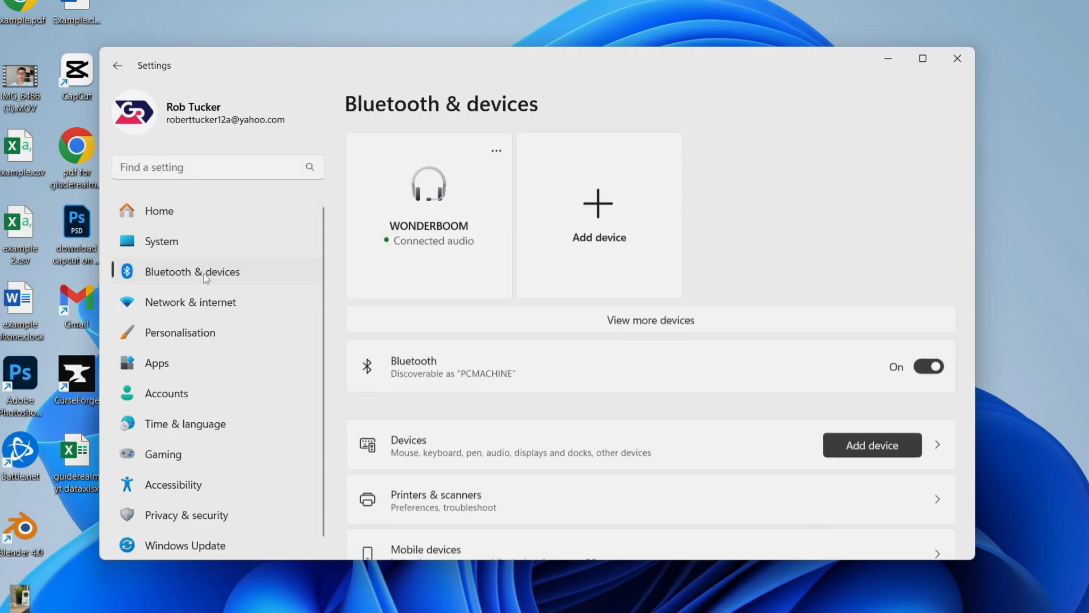
mouse_move(514, 345)
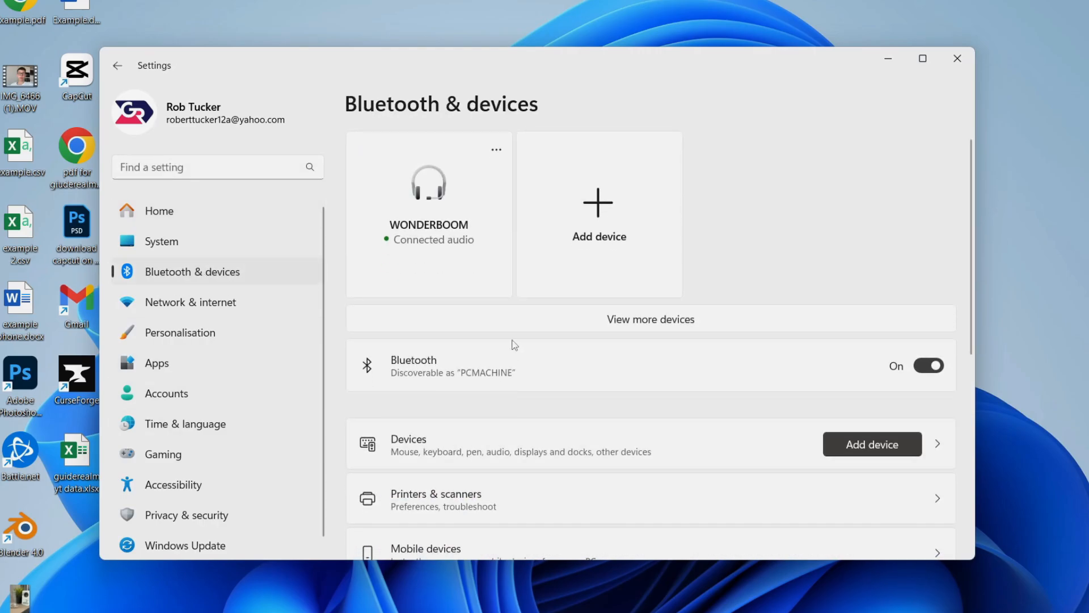
mouse_move(475, 234)
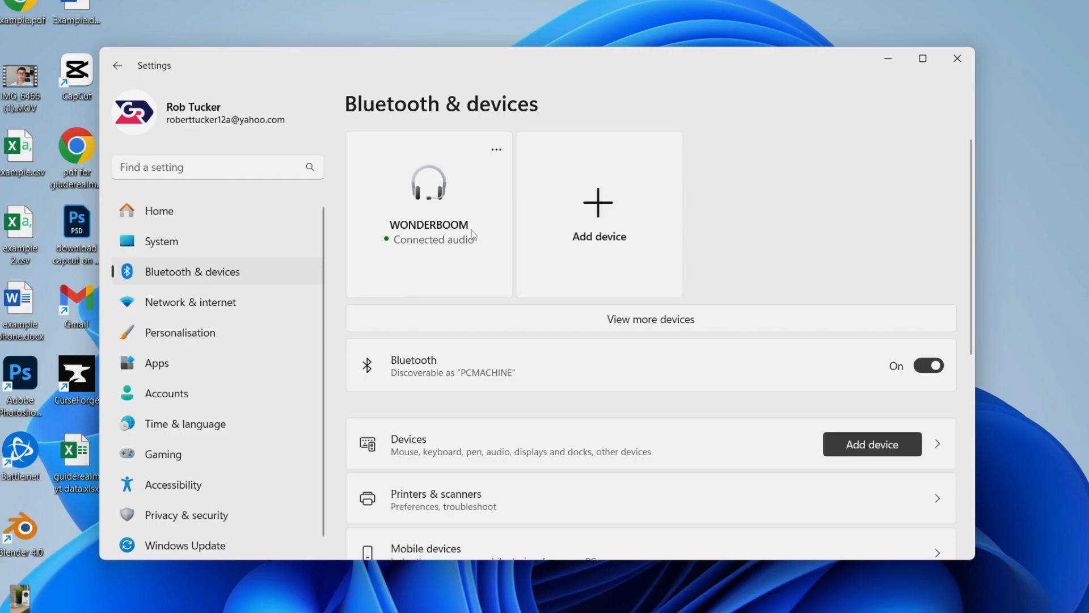
mouse_move(421, 200)
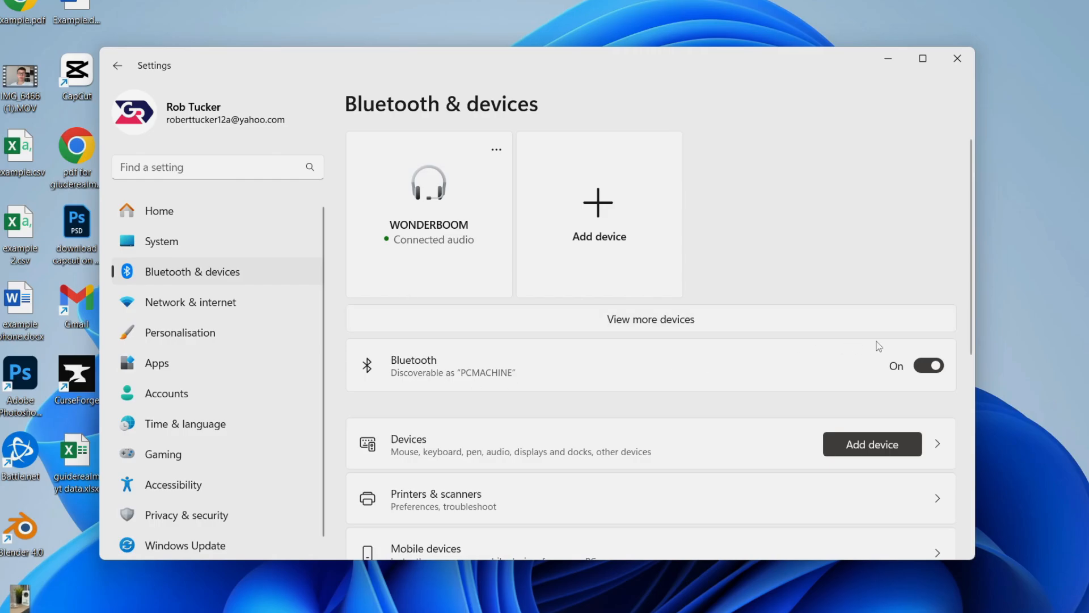
Toggle Bluetooth off and back on so the WONDERBOOM speaker reconnects
left_click(929, 365)
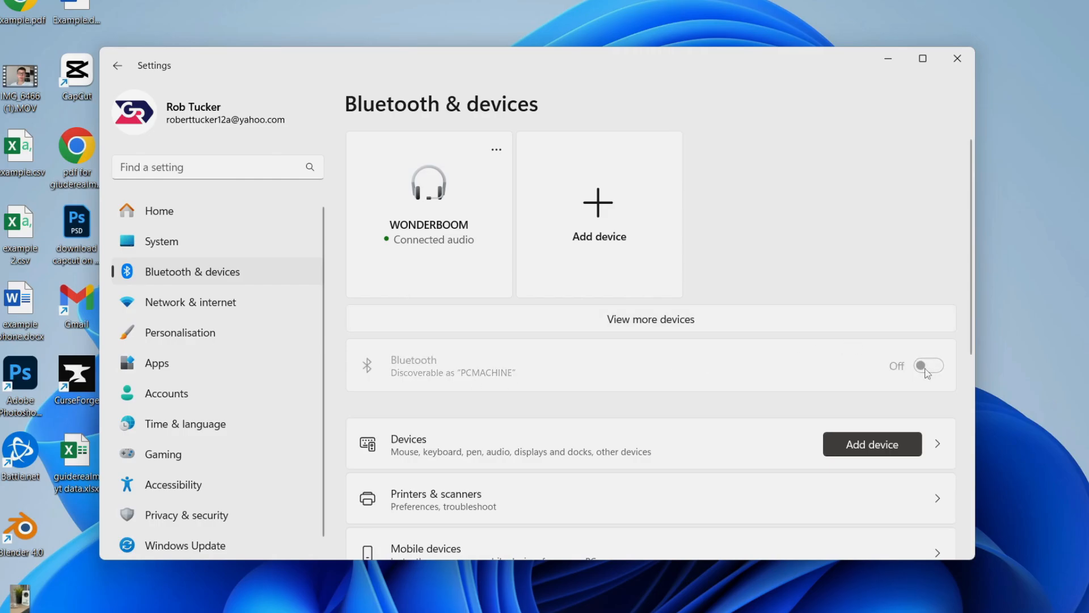
left_click(928, 366)
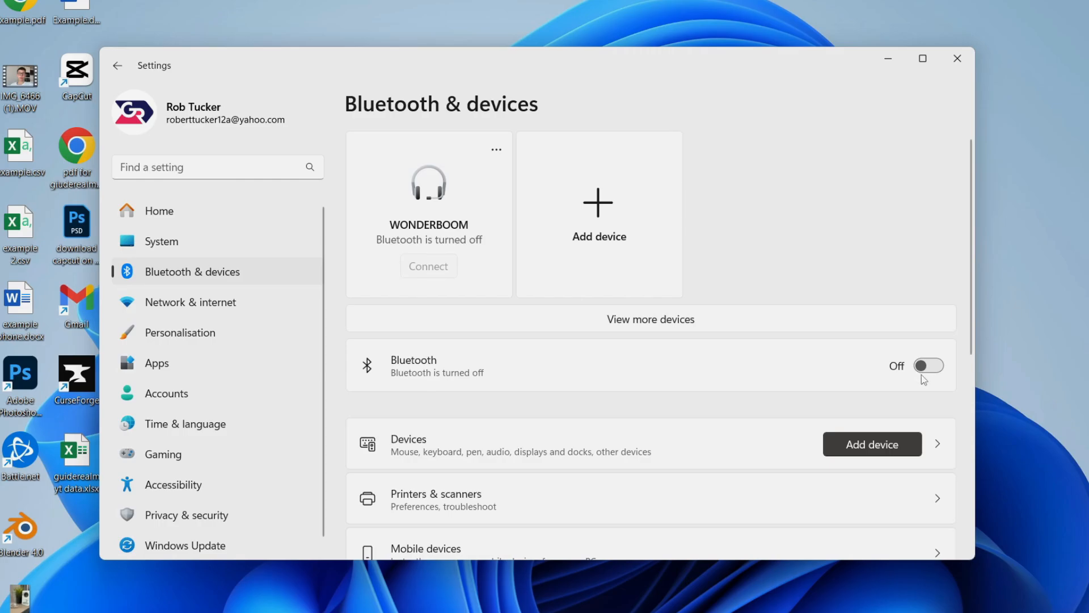
left_click(929, 365)
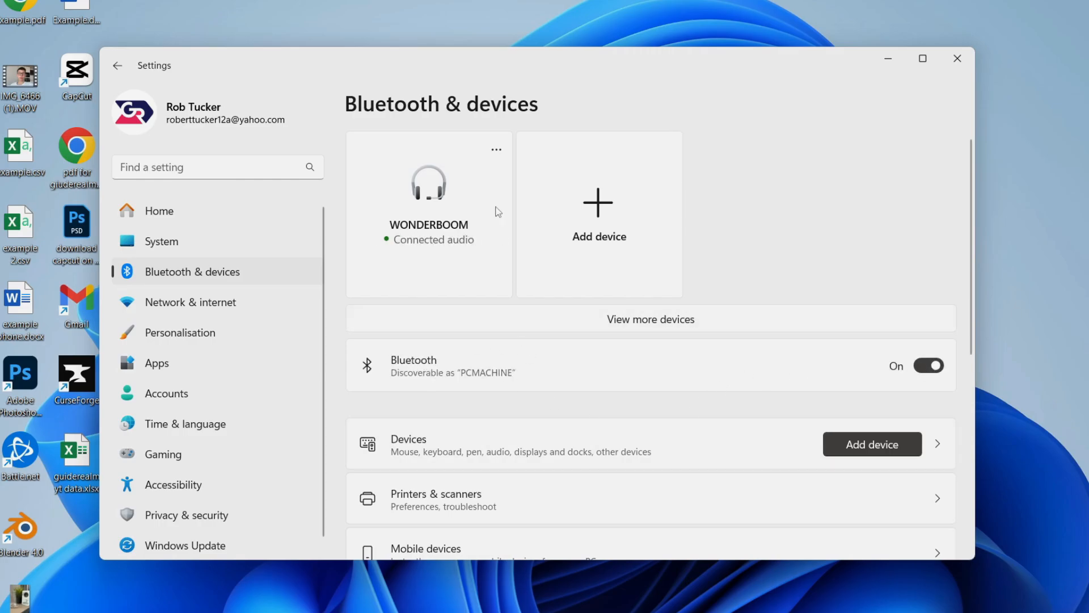
mouse_move(529, 287)
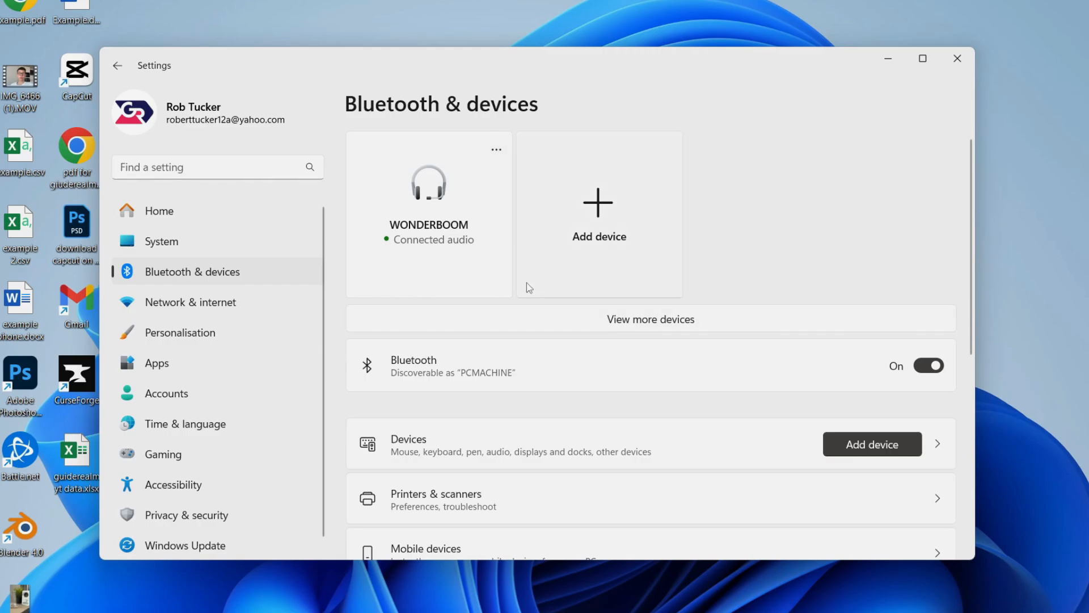
mouse_move(703, 134)
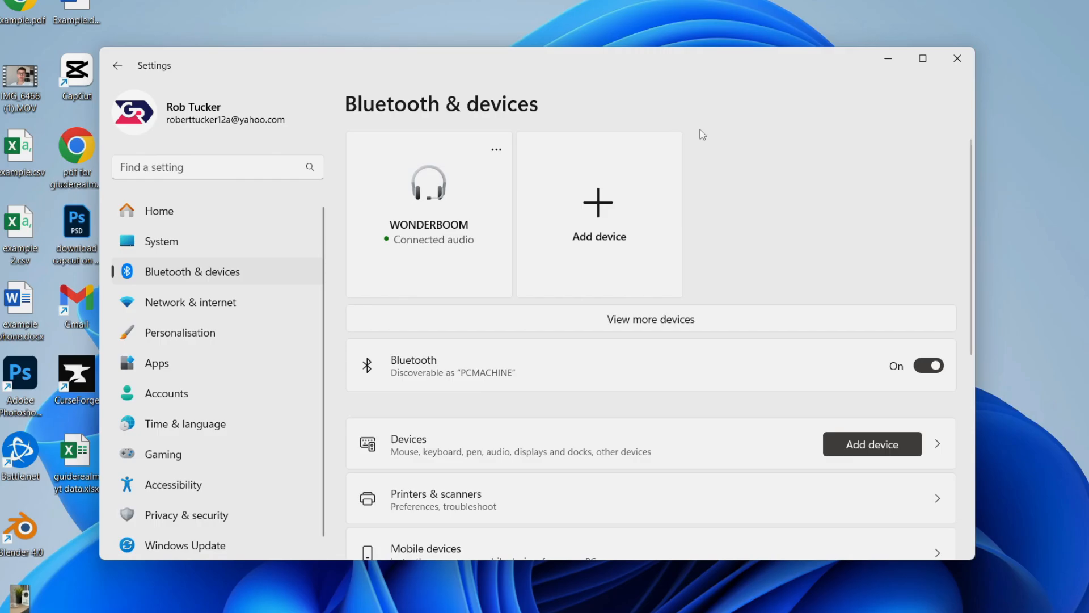
mouse_move(425, 150)
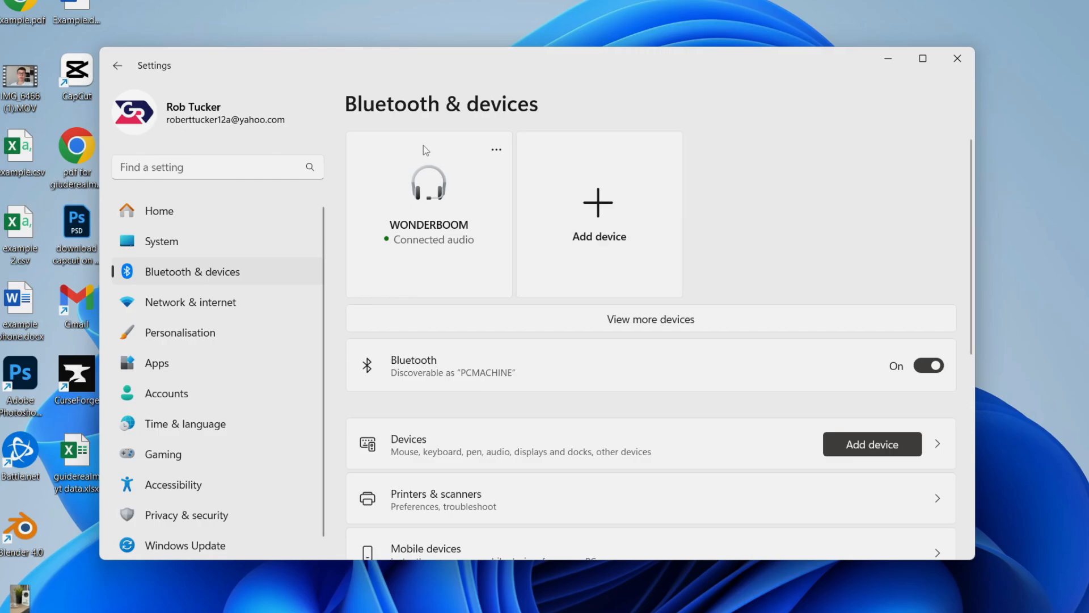
Remove the WONDERBOOM speaker from paired devices and start adding a new device
left_click(496, 150)
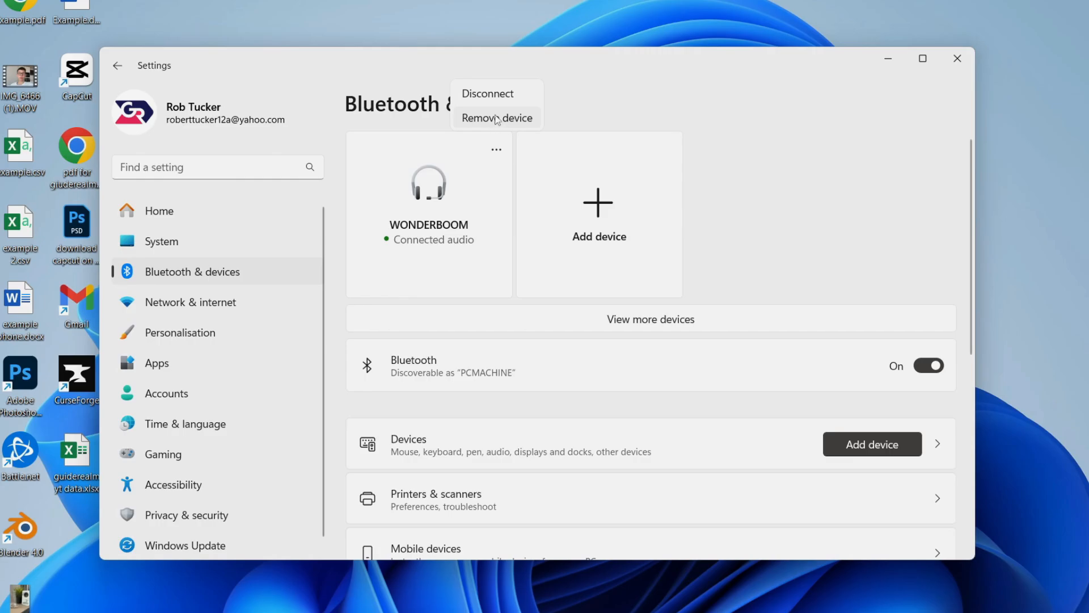
left_click(497, 118)
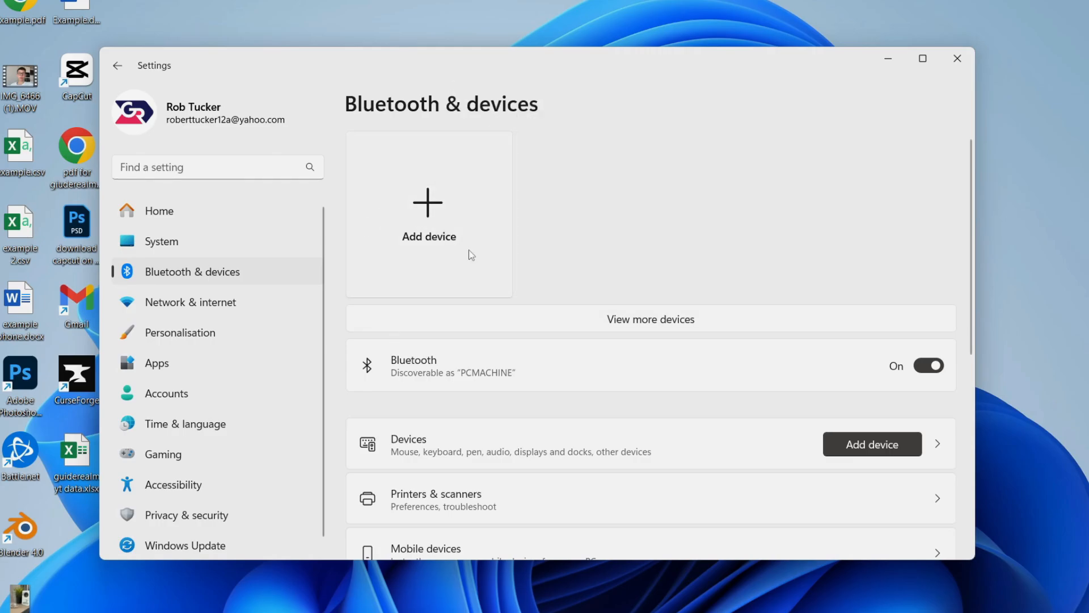
left_click(429, 213)
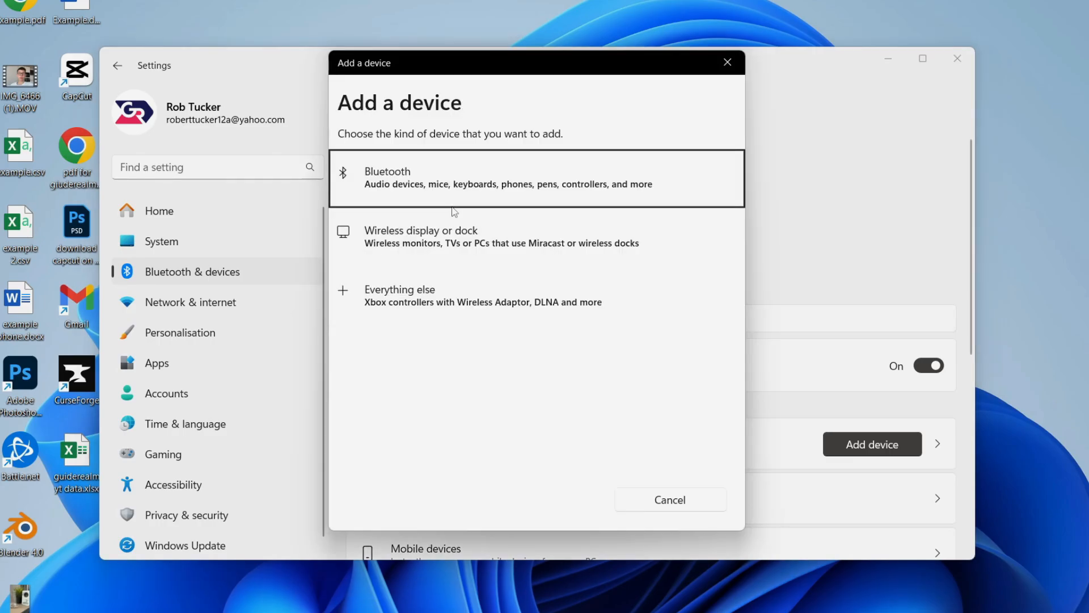
Pair the WONDERBOOM speaker again over Bluetooth and finish the pairing
left_click(501, 177)
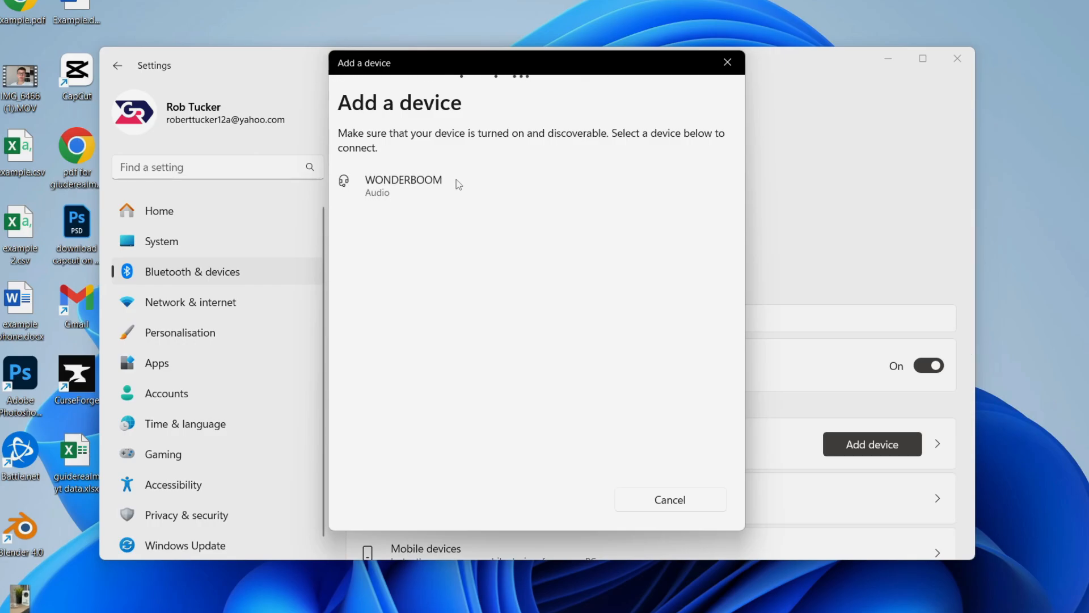
left_click(404, 180)
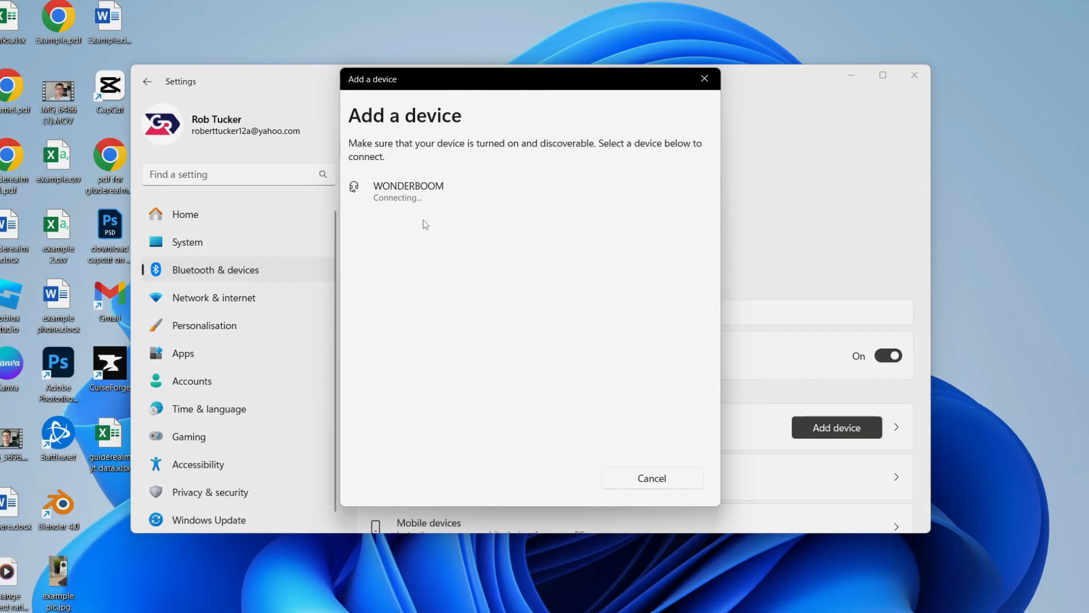
mouse_move(438, 204)
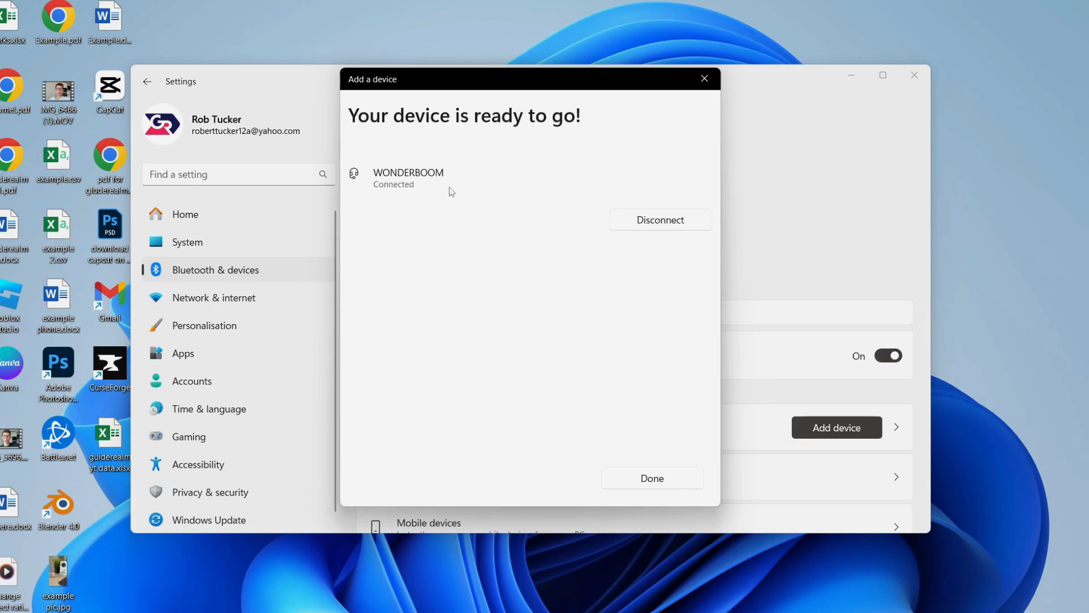
left_click(653, 478)
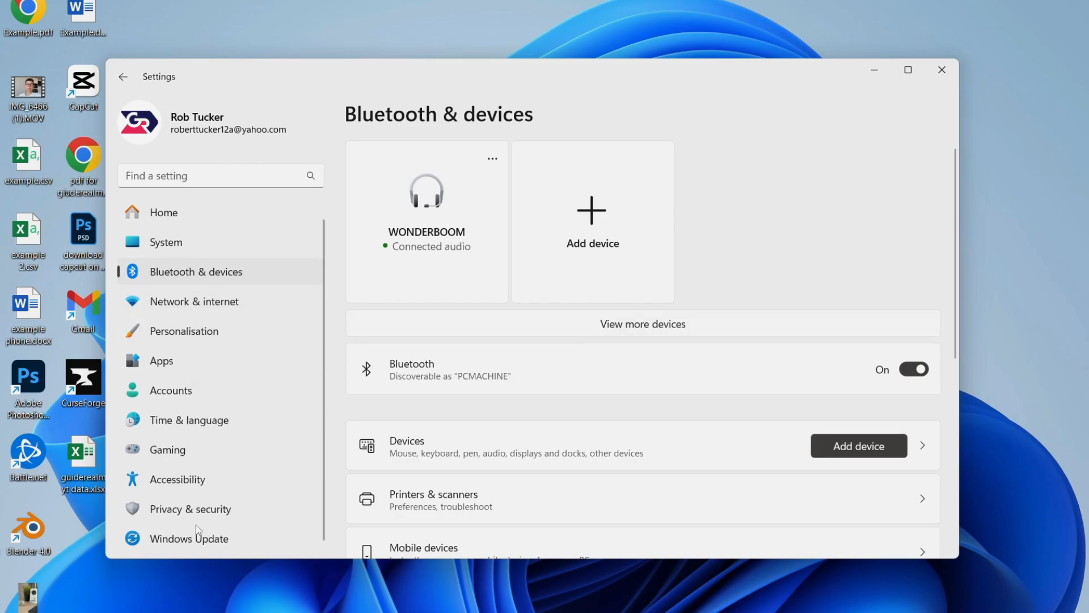
Go to Windows Update, Advanced options, and view Optional updates showing none available
left_click(188, 538)
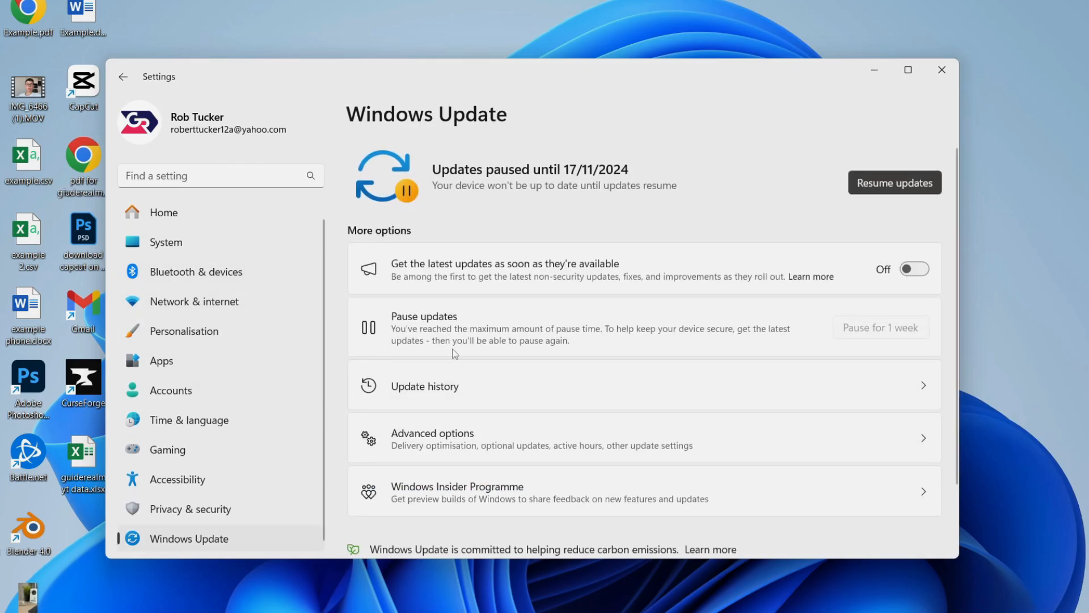
scroll("down", 3)
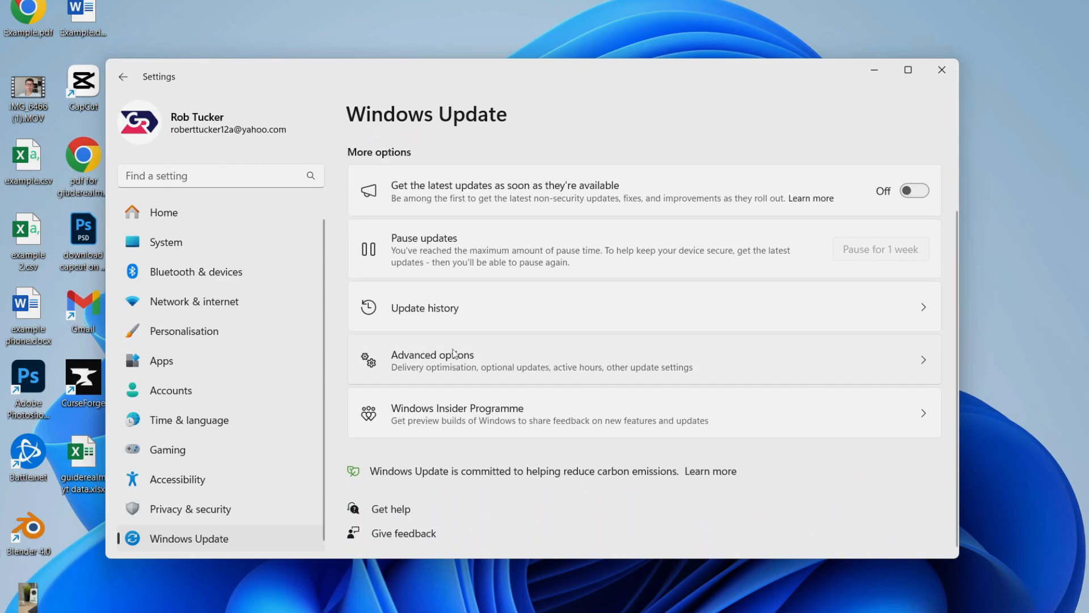
left_click(452, 358)
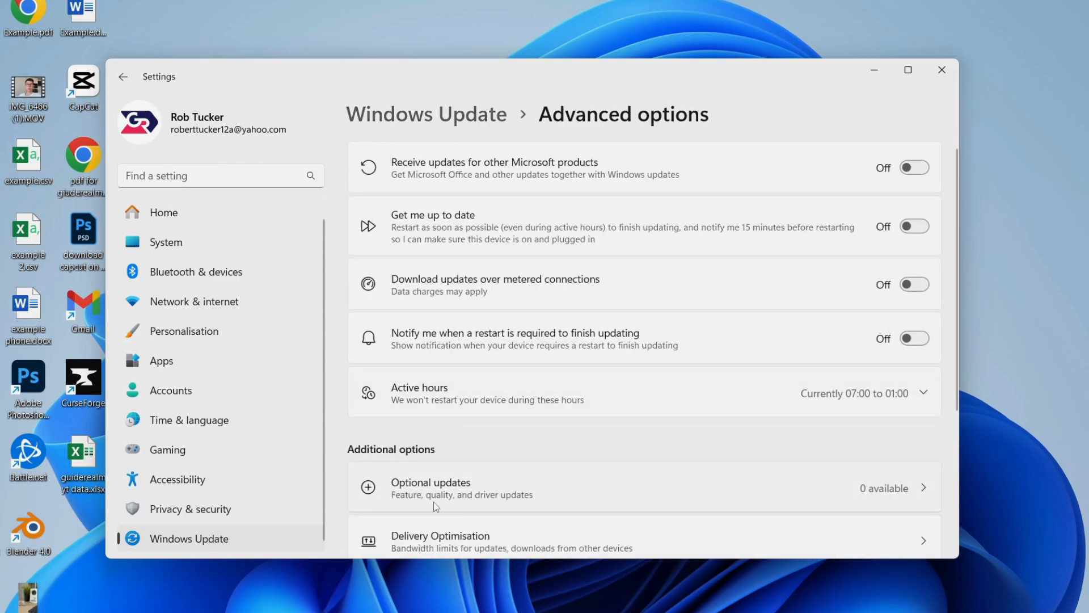
left_click(431, 487)
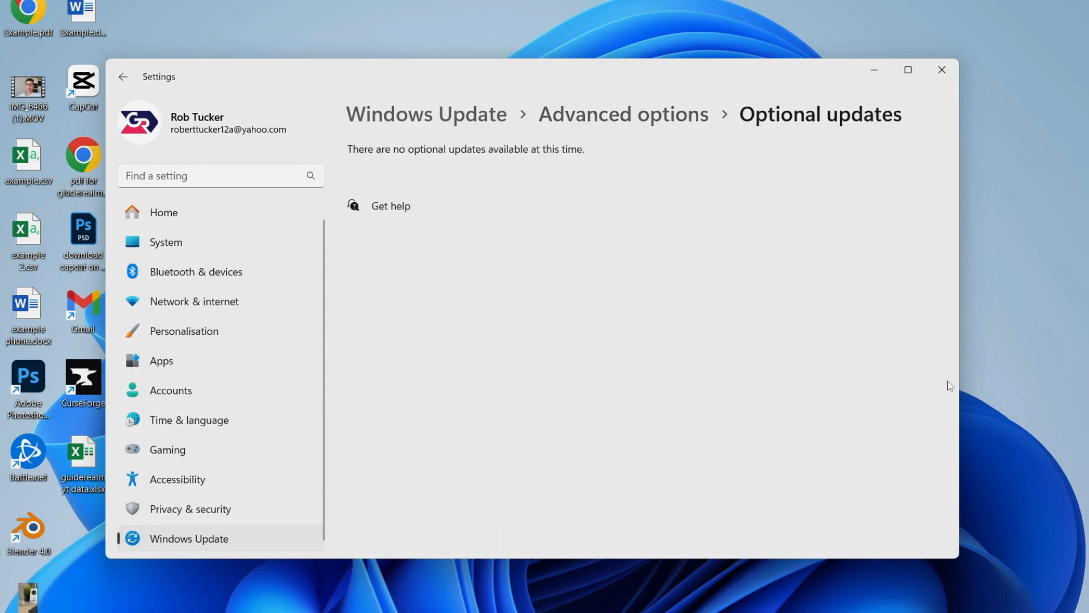
mouse_move(690, 240)
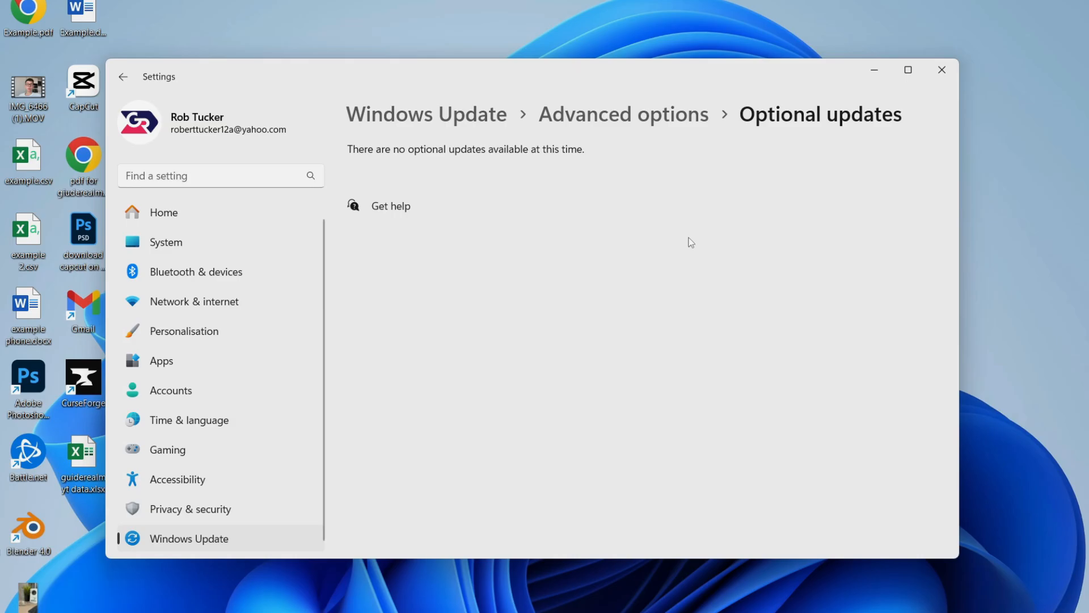
mouse_move(935, 27)
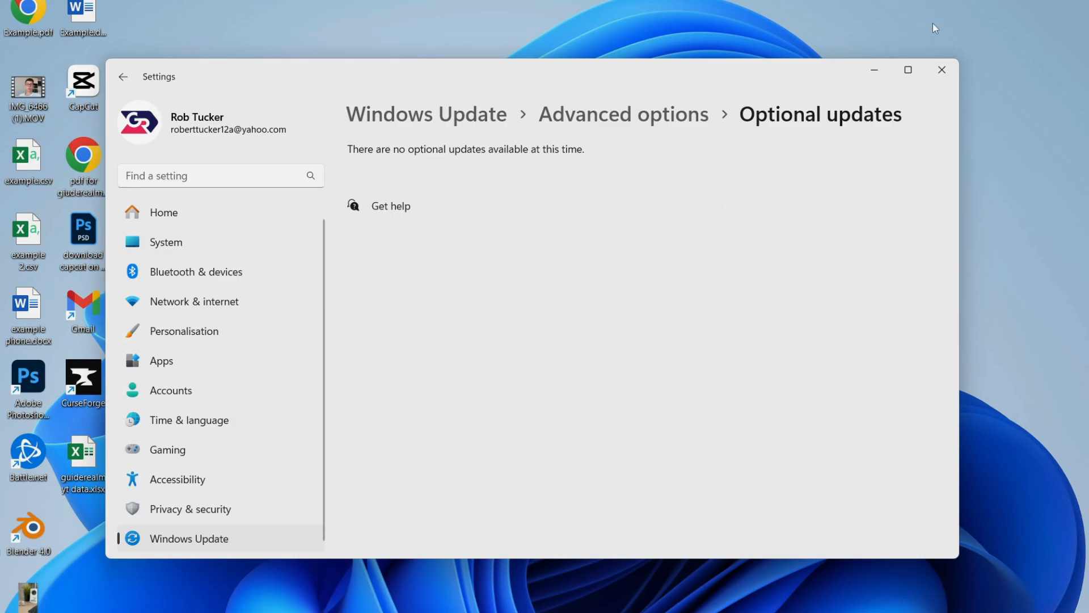
mouse_move(826, 56)
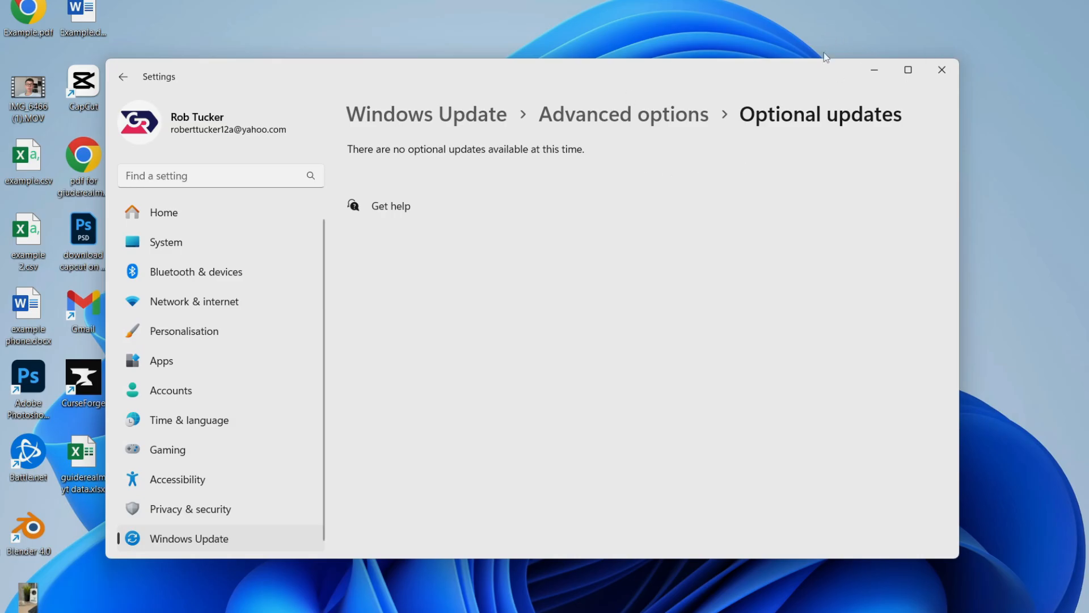
mouse_move(941, 73)
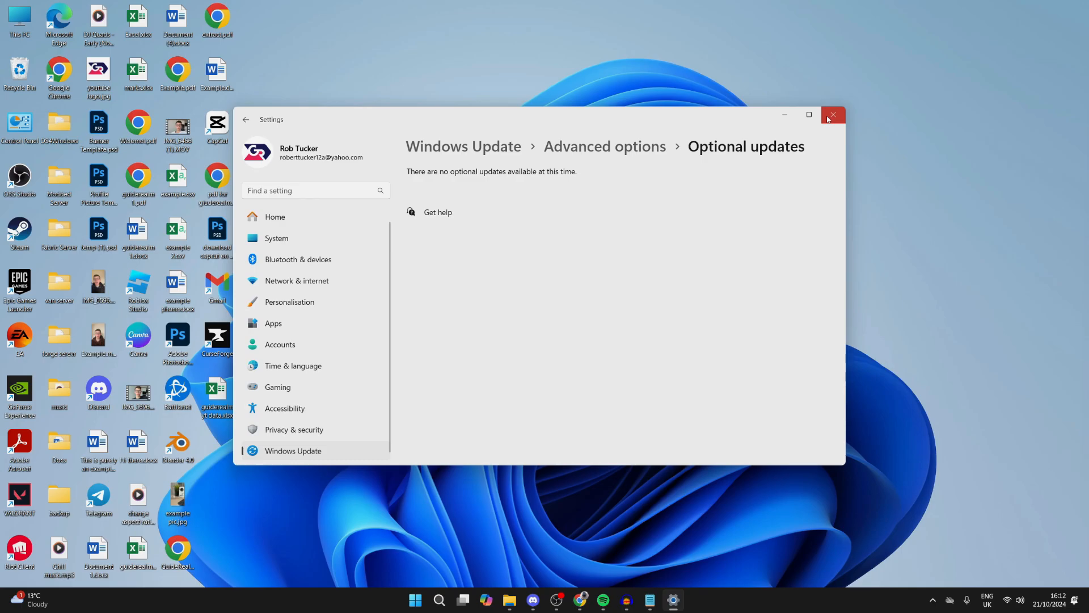
Close the Settings window, leaving the desktop showing
left_click(833, 113)
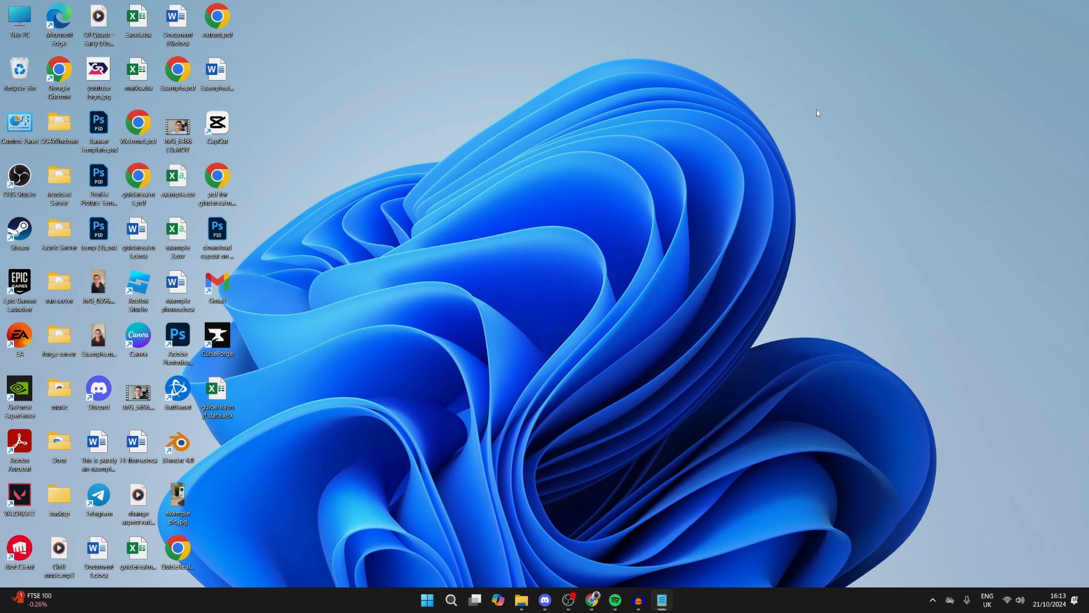